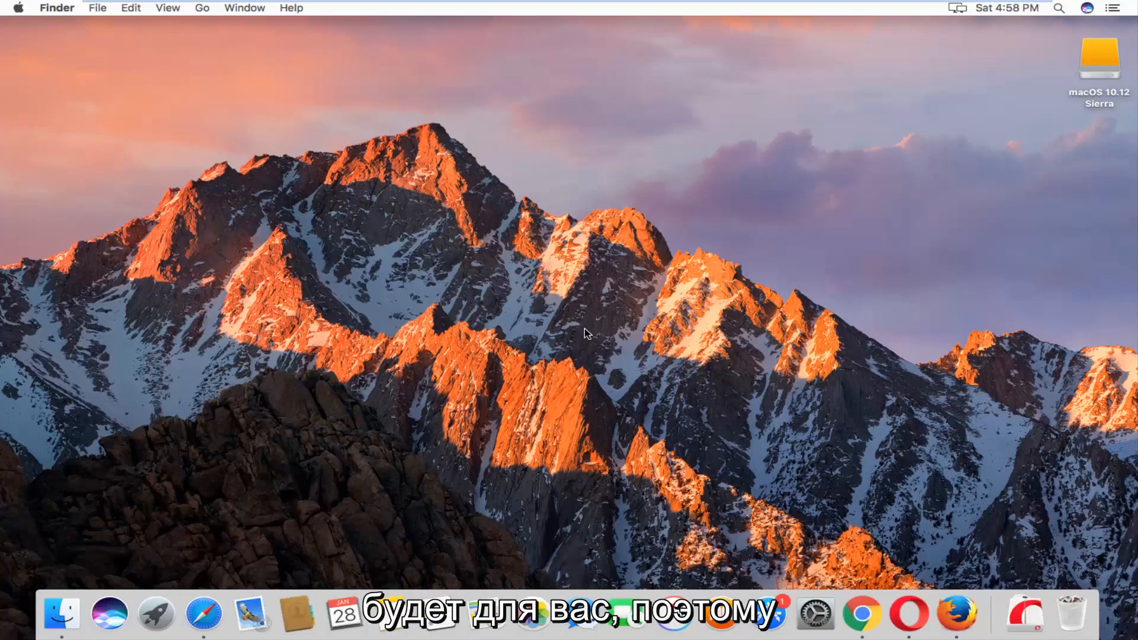
{"action": "mouse_move", "coordinate": [519, 308]}
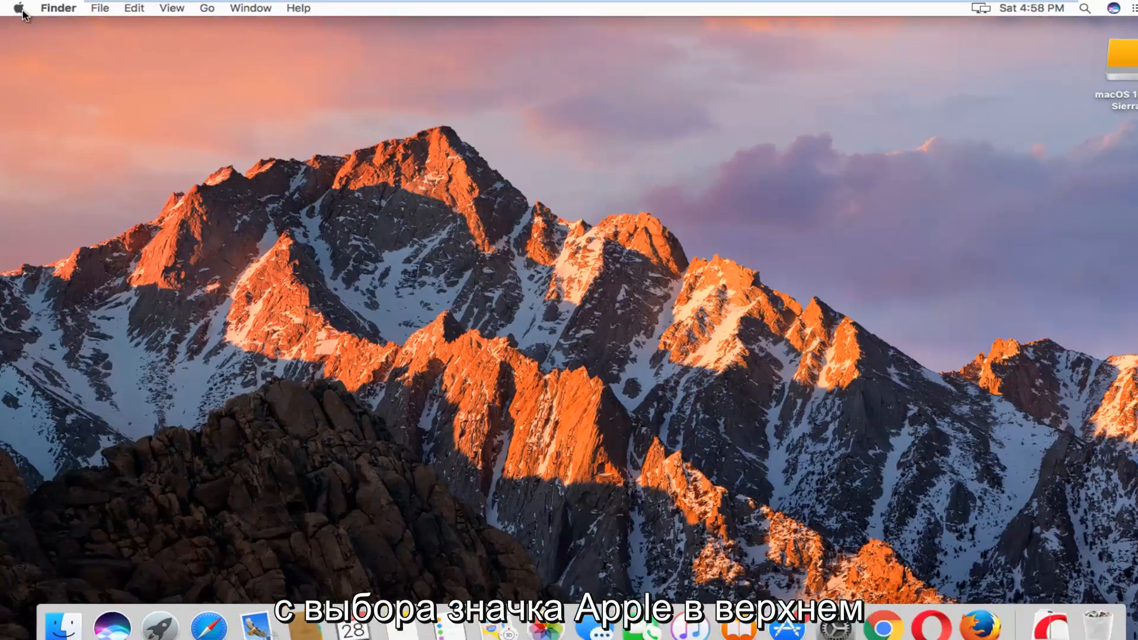
- Open the Apple menu in the menu bar
{"action": "left_click", "coordinate": [19, 7]}
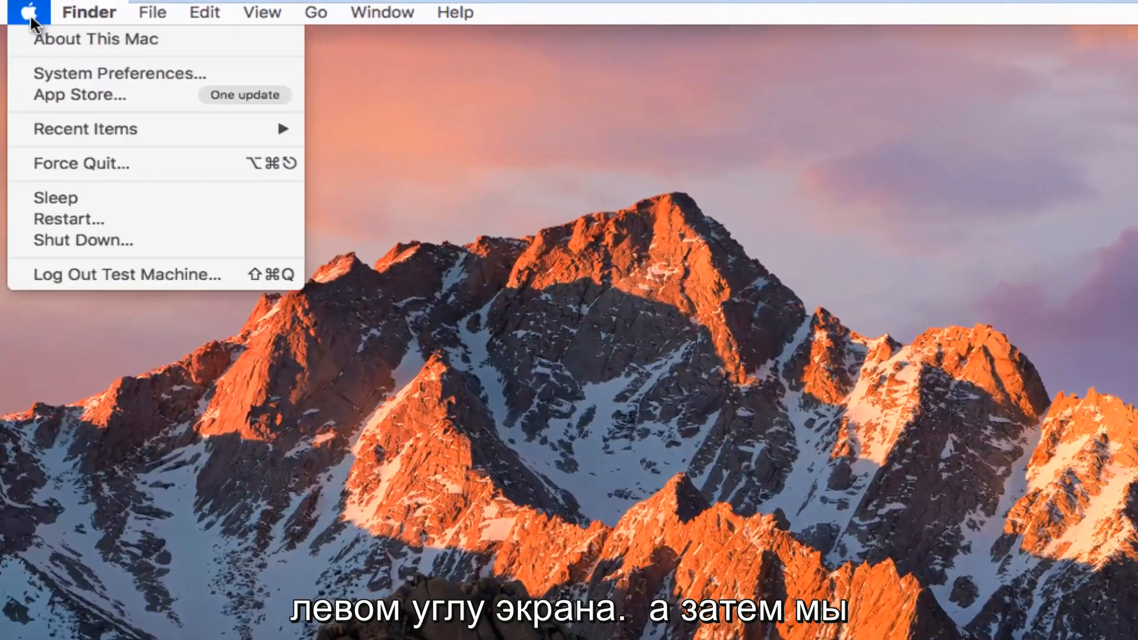
{"action": "mouse_move", "coordinate": [117, 73]}
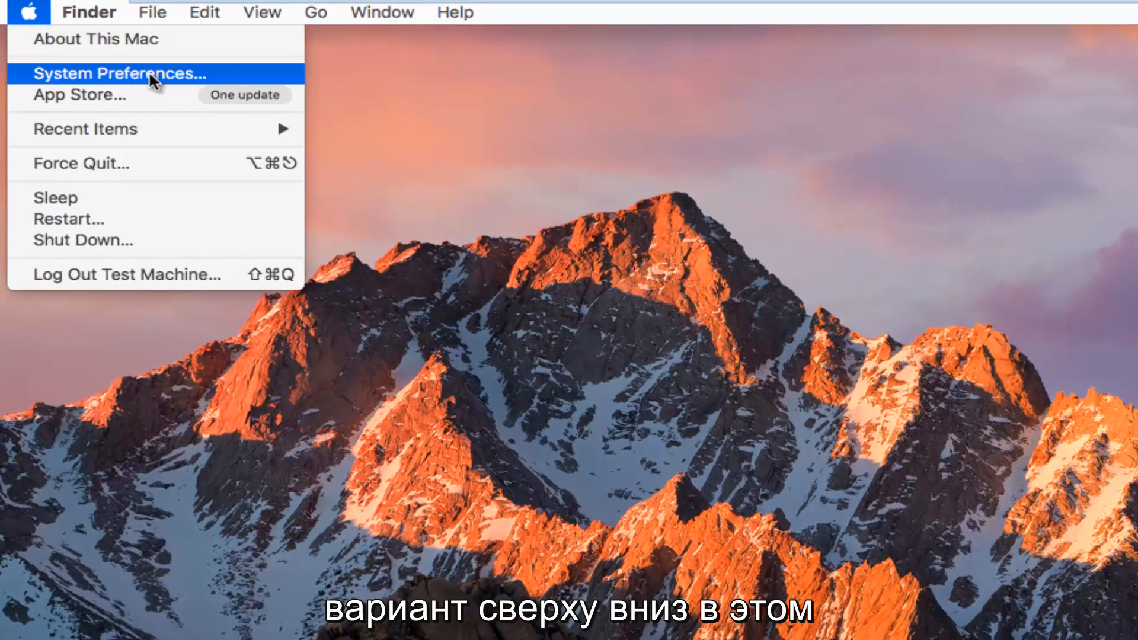
- Launch System Preferences from the Apple menu
{"action": "left_click", "coordinate": [120, 73]}
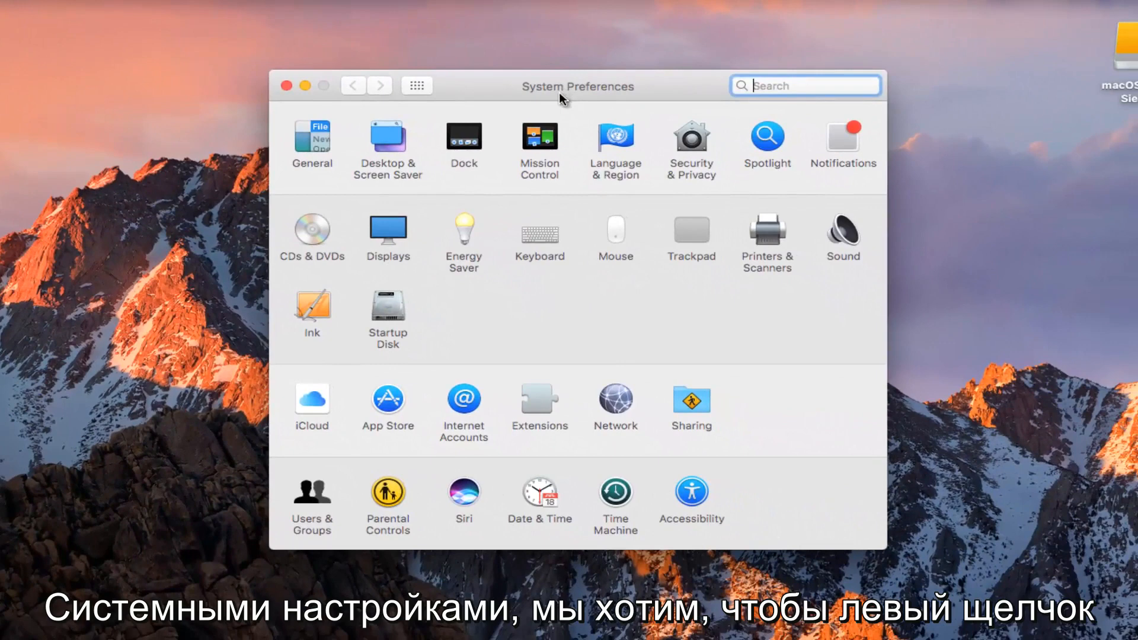
{"action": "mouse_move", "coordinate": [470, 250]}
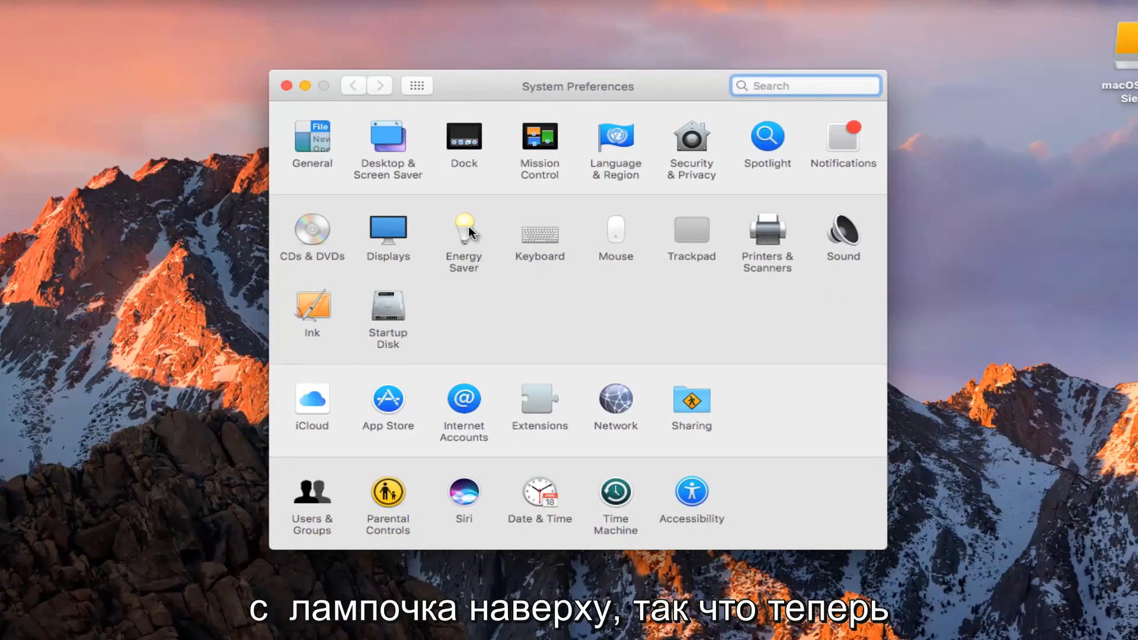
- Open the Energy Saver pane
{"action": "left_click", "coordinate": [463, 236]}
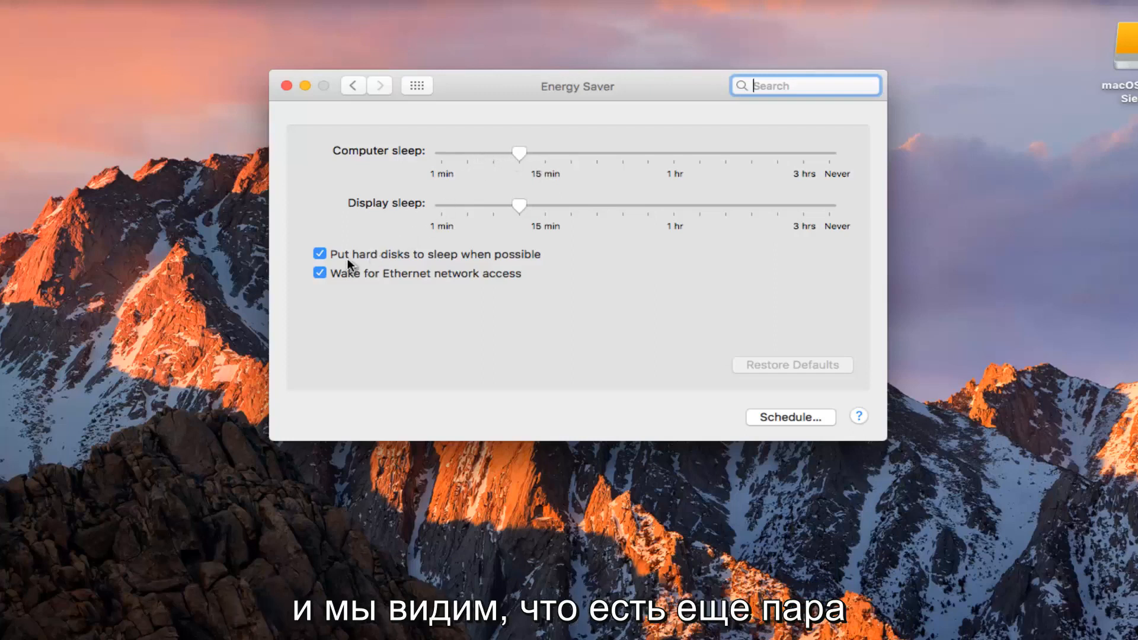
{"action": "mouse_move", "coordinate": [323, 282]}
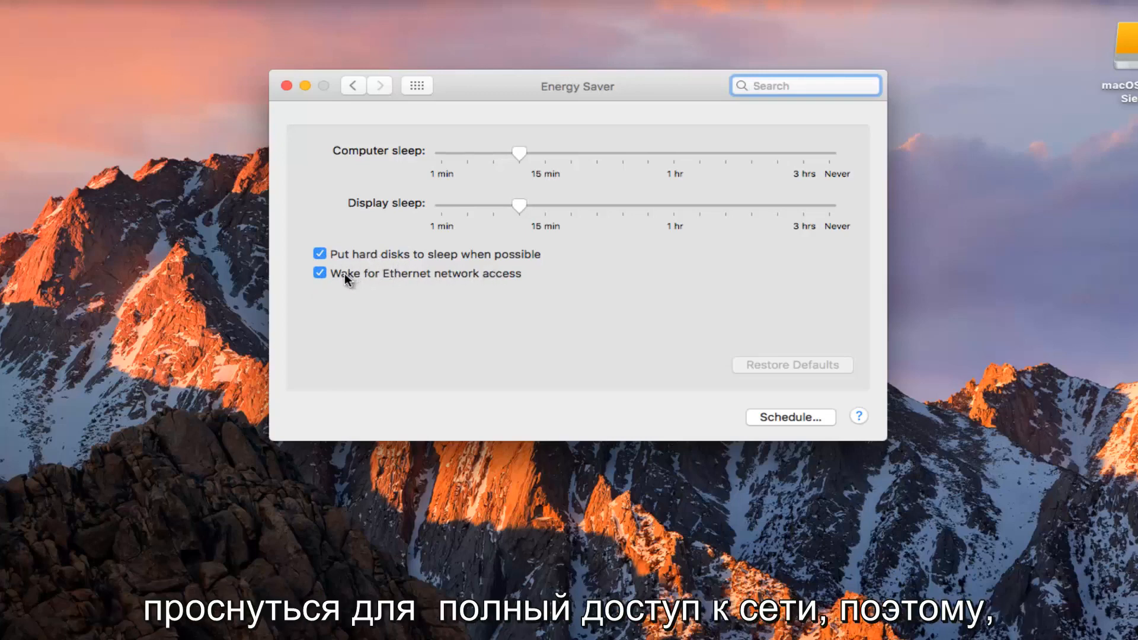
{"action": "mouse_move", "coordinate": [475, 291]}
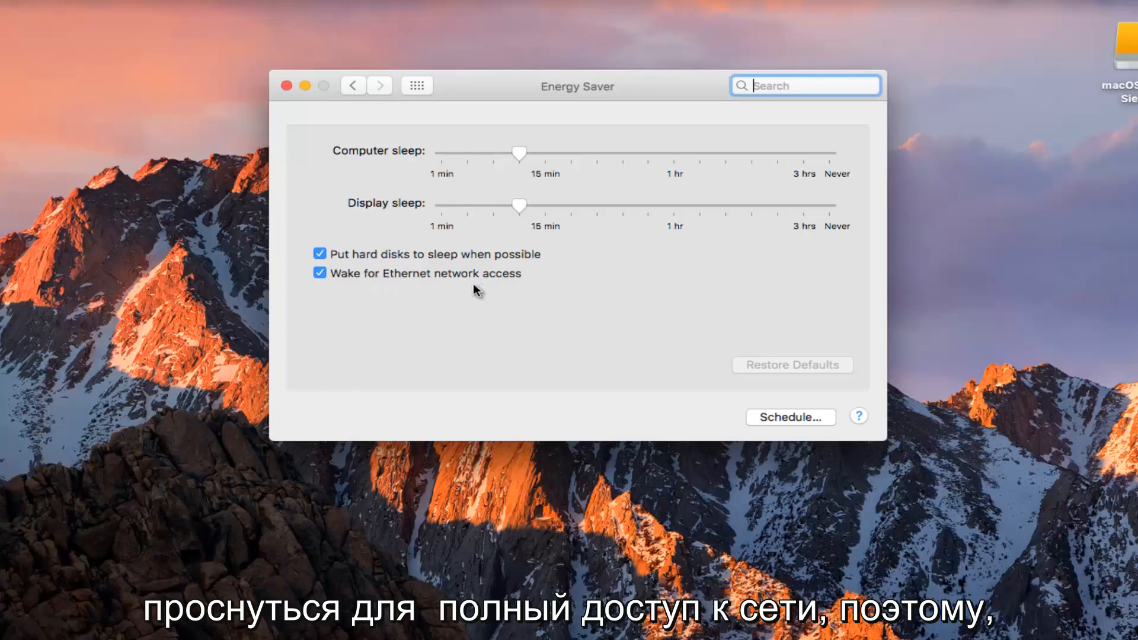
{"action": "mouse_move", "coordinate": [550, 267]}
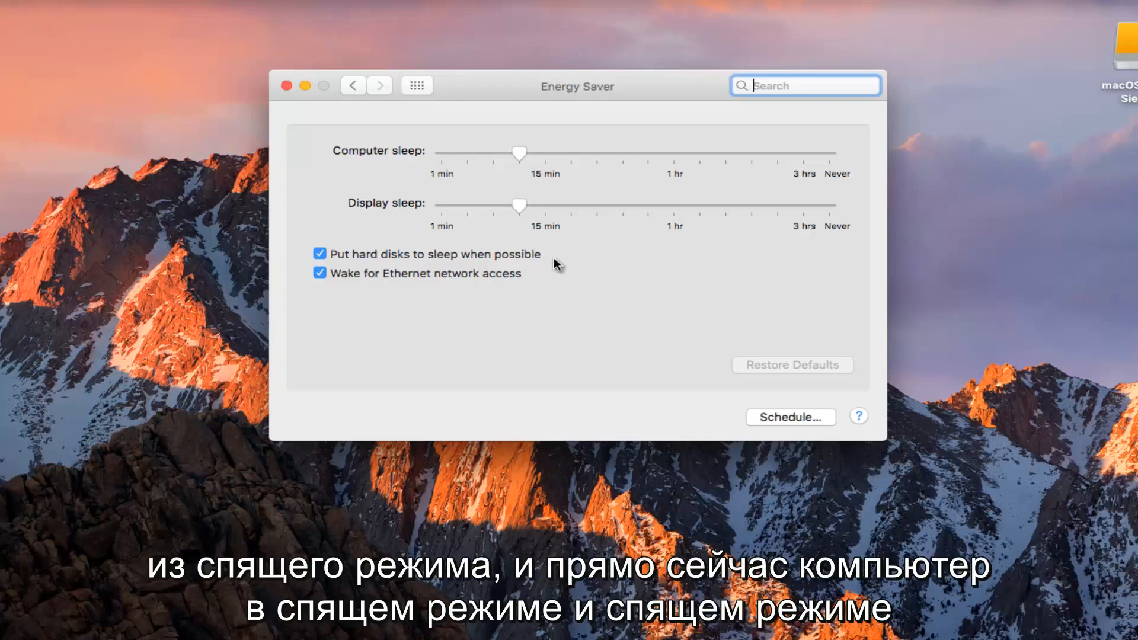
{"action": "mouse_move", "coordinate": [505, 231]}
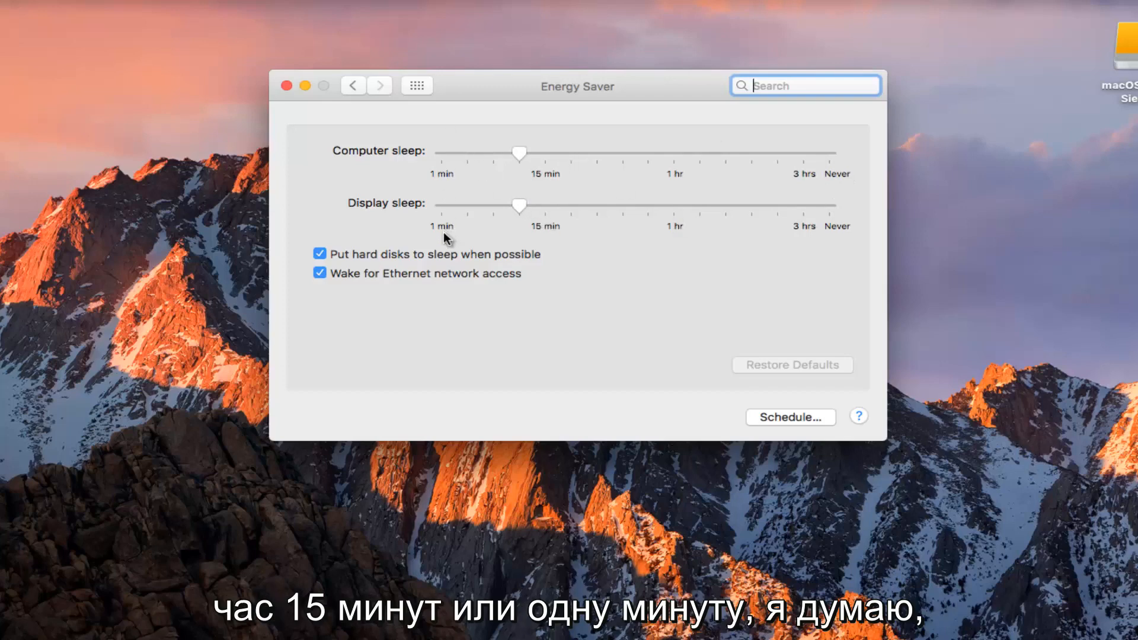
{"action": "mouse_move", "coordinate": [512, 161]}
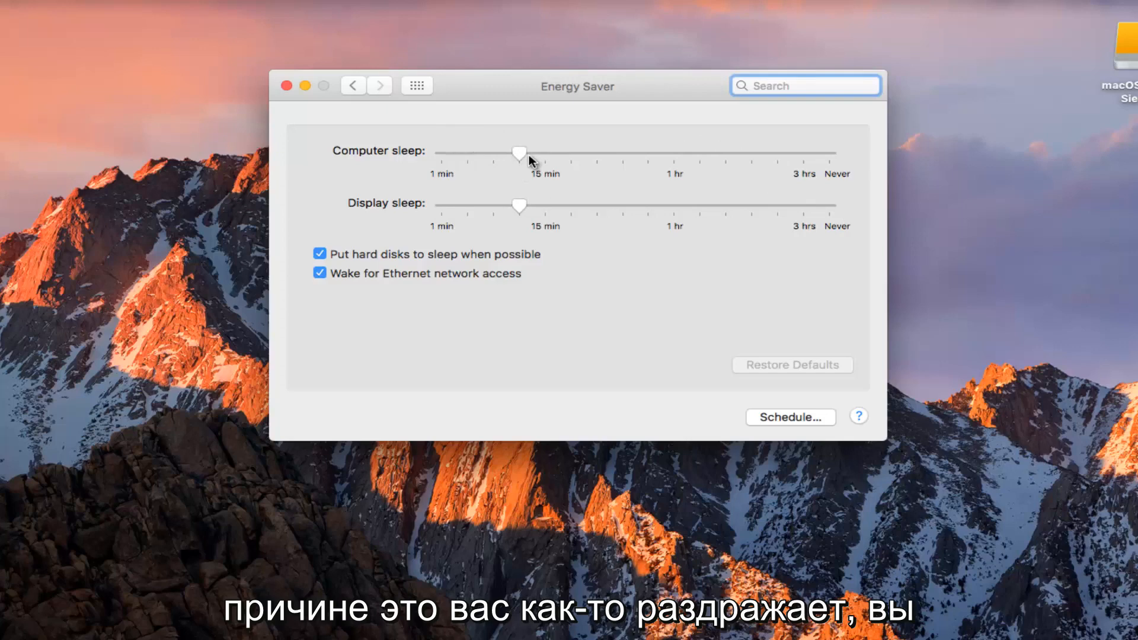
- Move the Computer sleep slider between 4 minutes and an hour, ending beyond 20 minutes
{"action": "left_click_drag", "start_coordinate": [519, 153], "coordinate": [679, 153]}
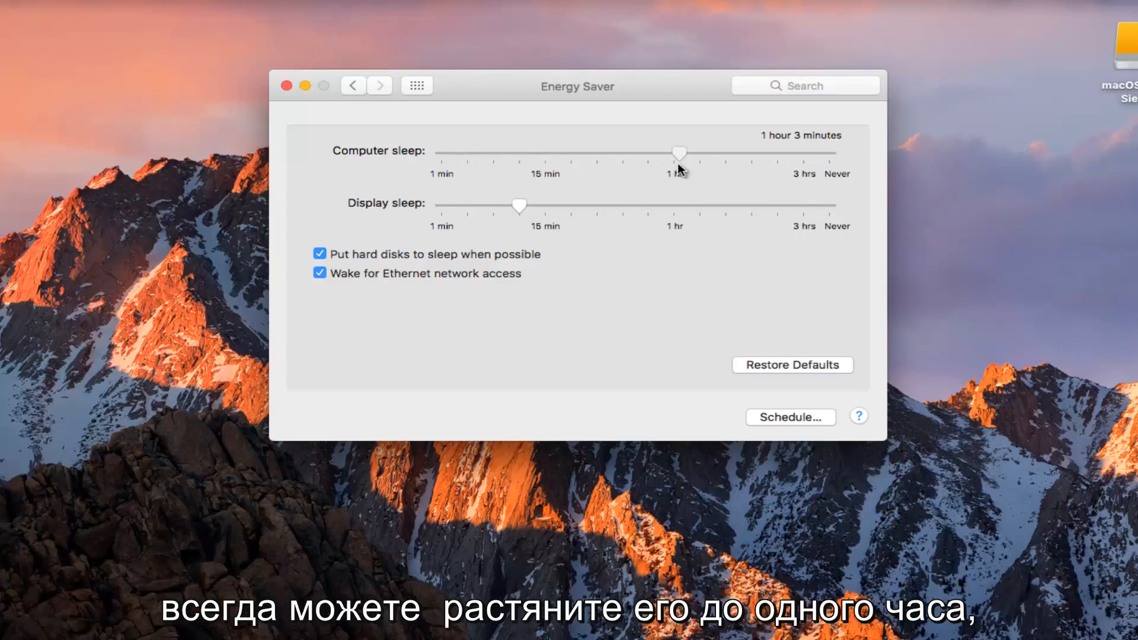
{"action": "left_click_drag", "start_coordinate": [678, 153], "coordinate": [540, 153]}
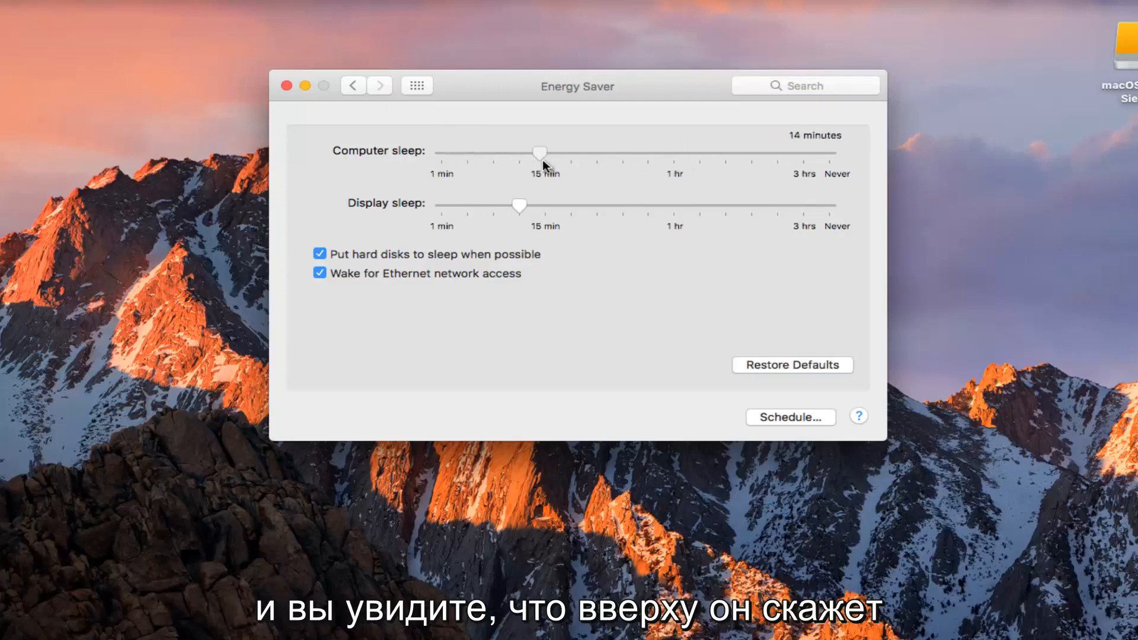
{"action": "left_click_drag", "start_coordinate": [541, 153], "coordinate": [533, 153]}
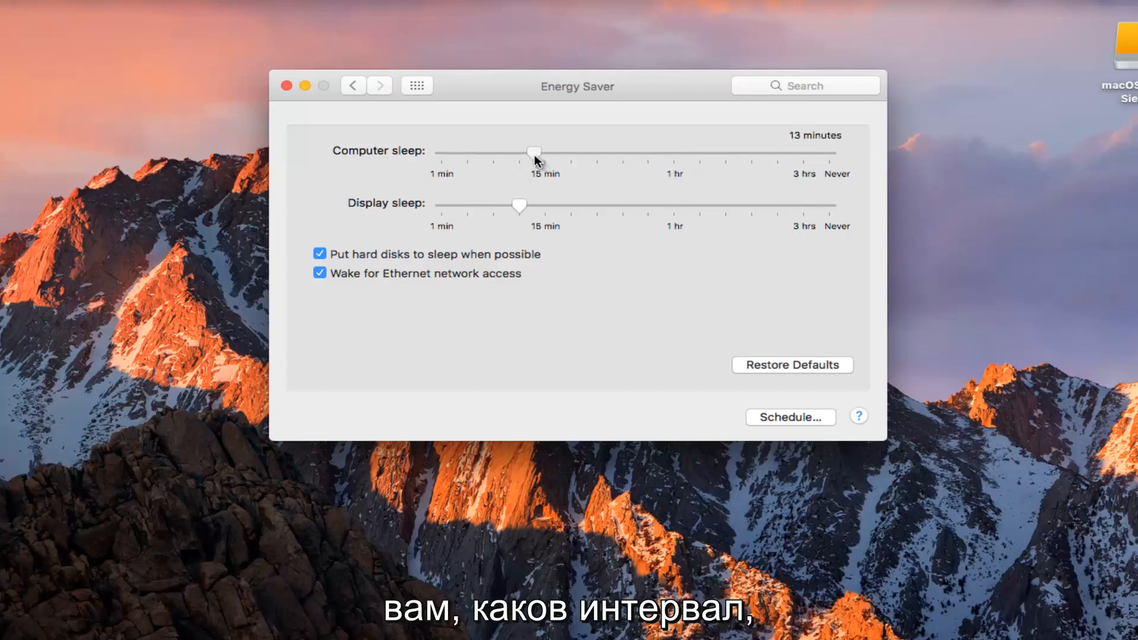
{"action": "left_click_drag", "start_coordinate": [535, 150], "coordinate": [491, 150]}
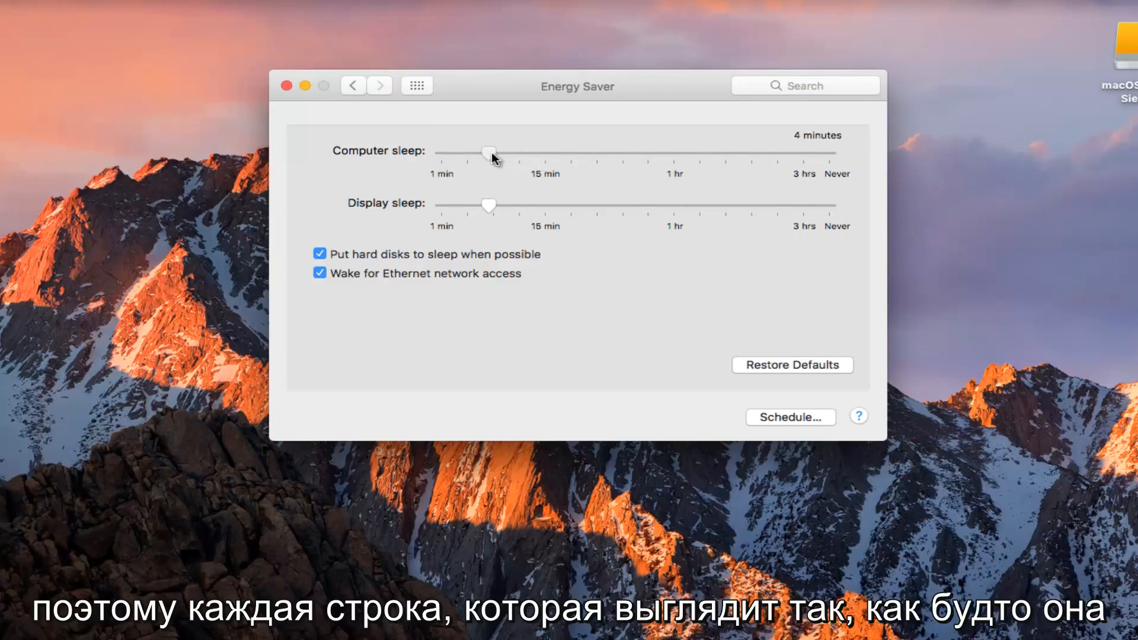
{"action": "left_click_drag", "start_coordinate": [488, 151], "coordinate": [519, 152]}
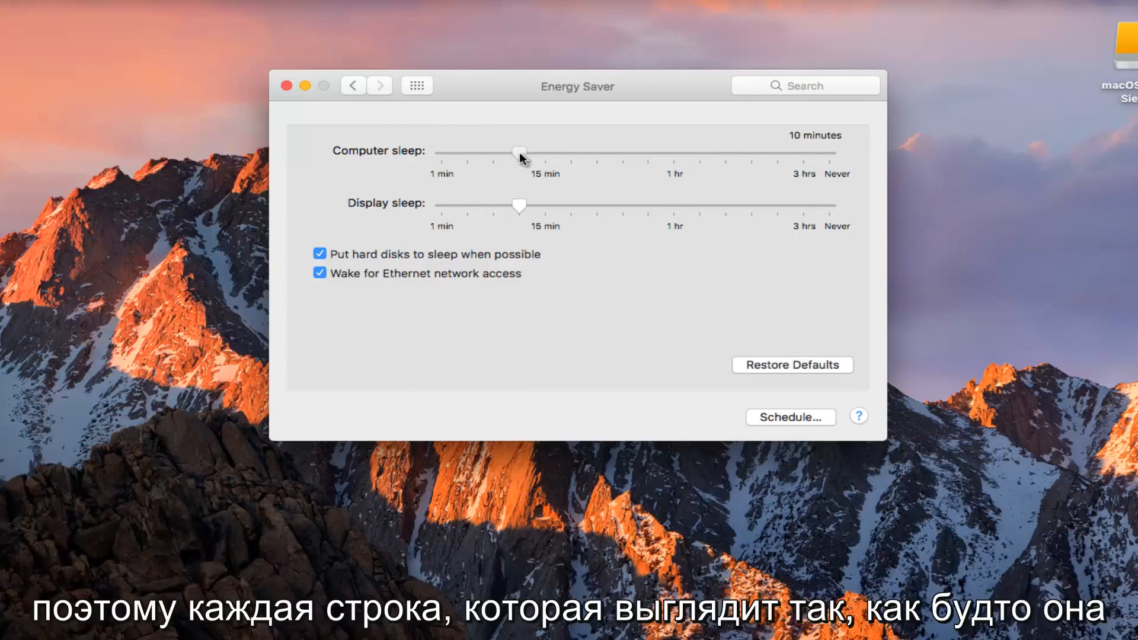
{"action": "left_click_drag", "start_coordinate": [519, 152], "coordinate": [572, 153]}
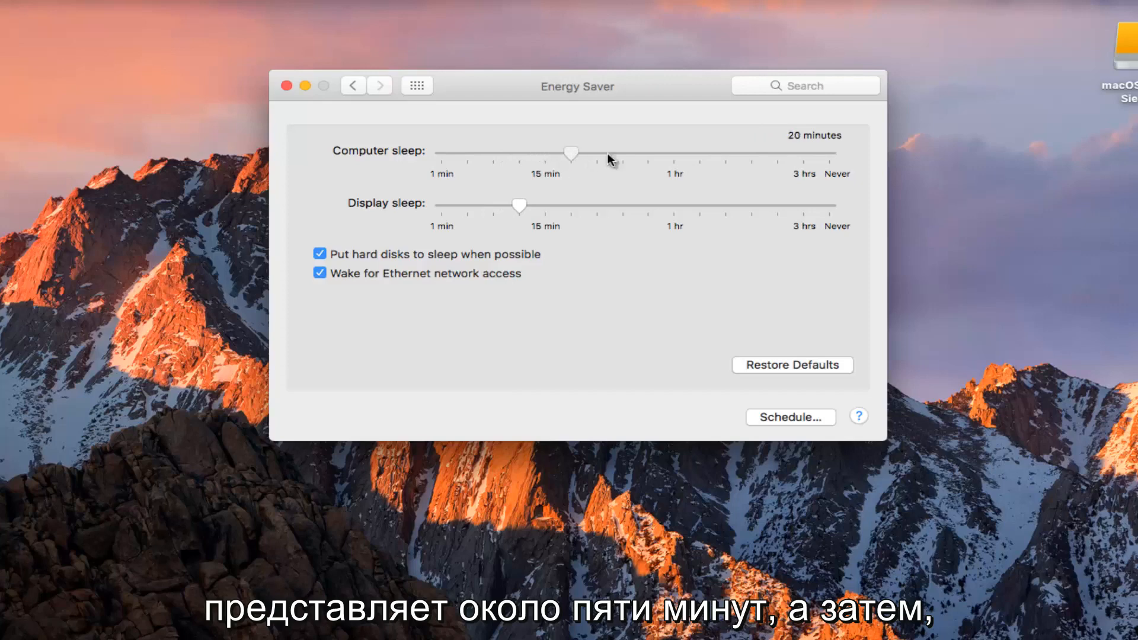
{"action": "left_click_drag", "start_coordinate": [572, 153], "coordinate": [630, 152]}
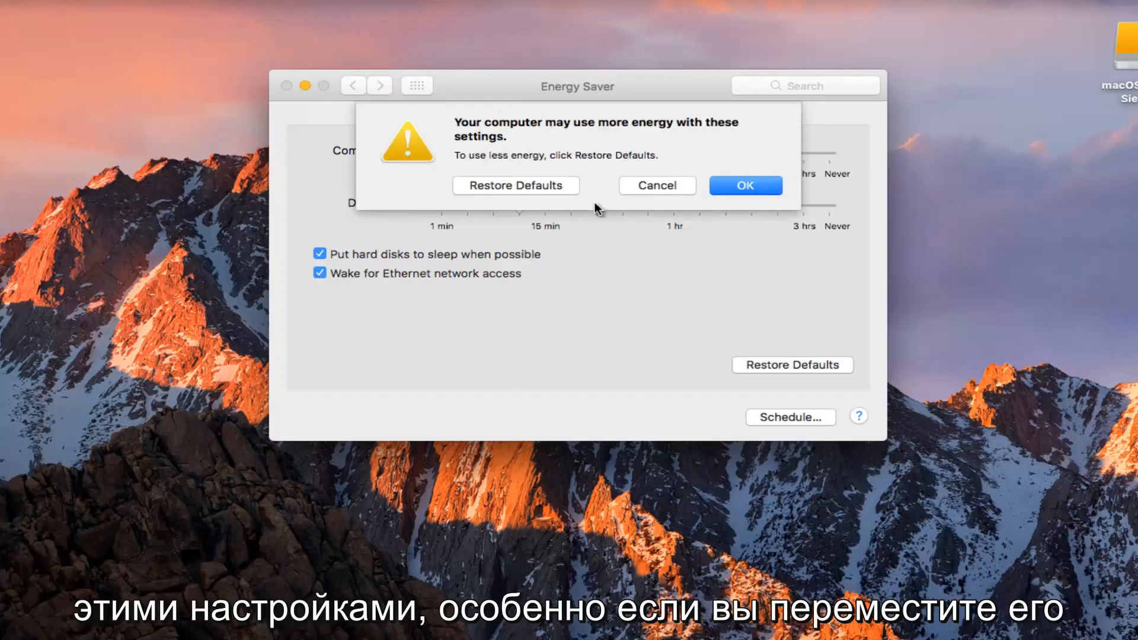
{"action": "mouse_move", "coordinate": [689, 221]}
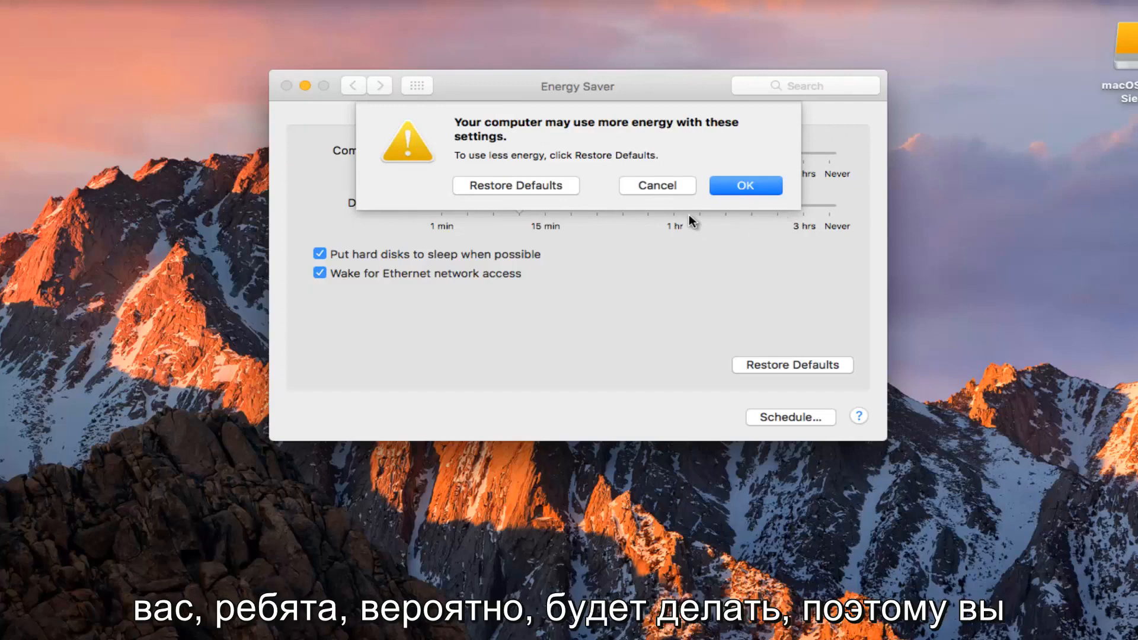
{"action": "mouse_move", "coordinate": [686, 220]}
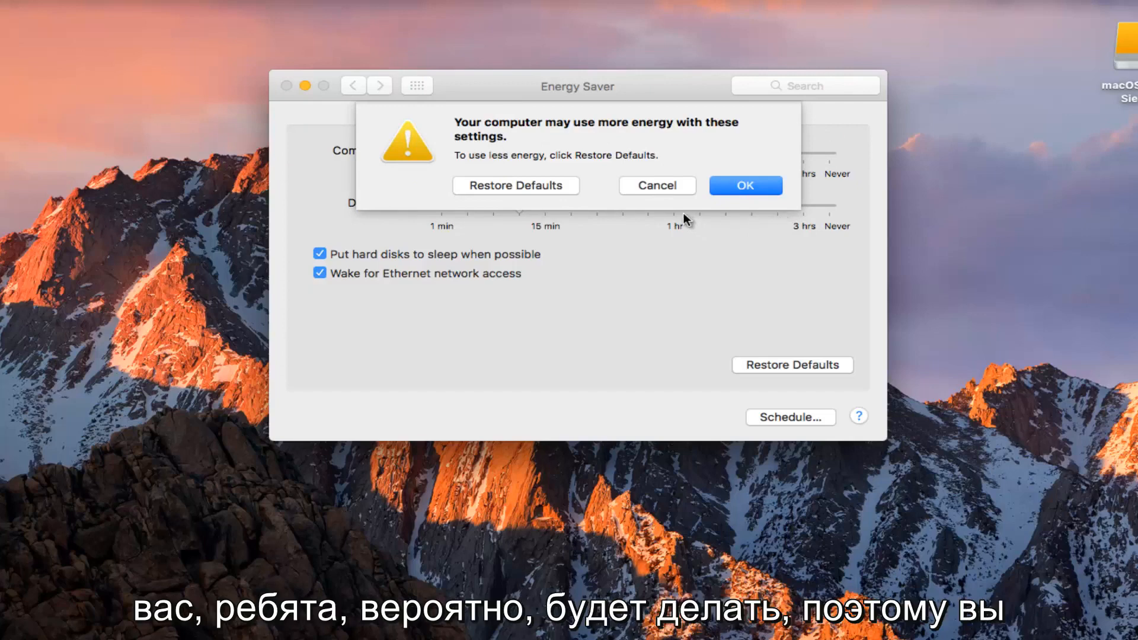
- Accept the energy warning, restore default sleep times near 10 minutes, and open Schedule
{"action": "left_click", "coordinate": [745, 185]}
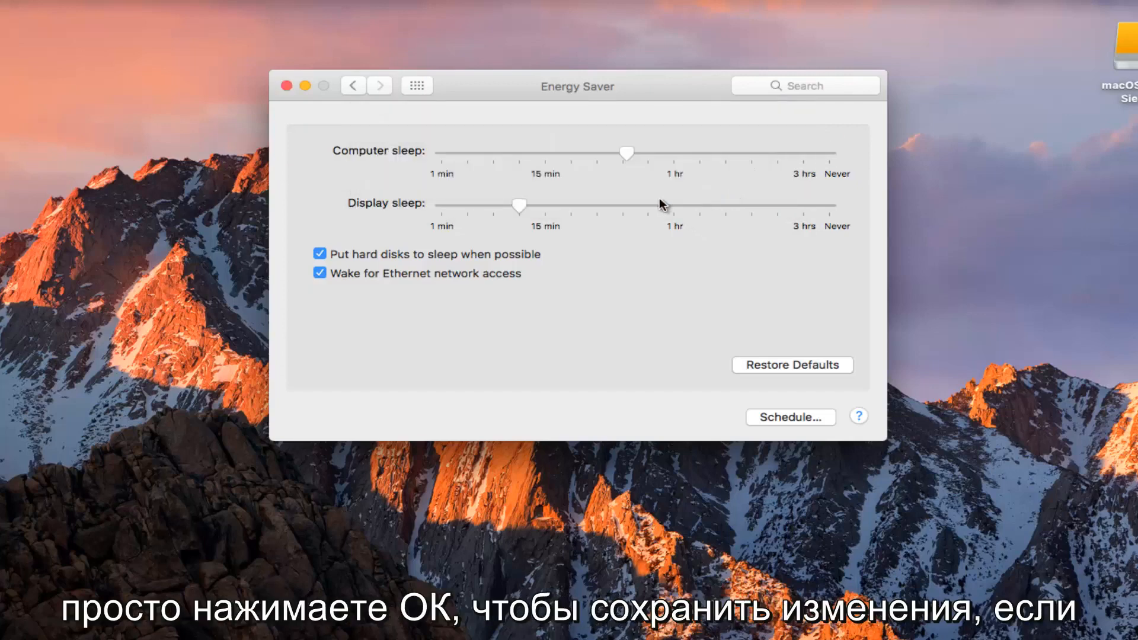
{"action": "mouse_move", "coordinate": [561, 181]}
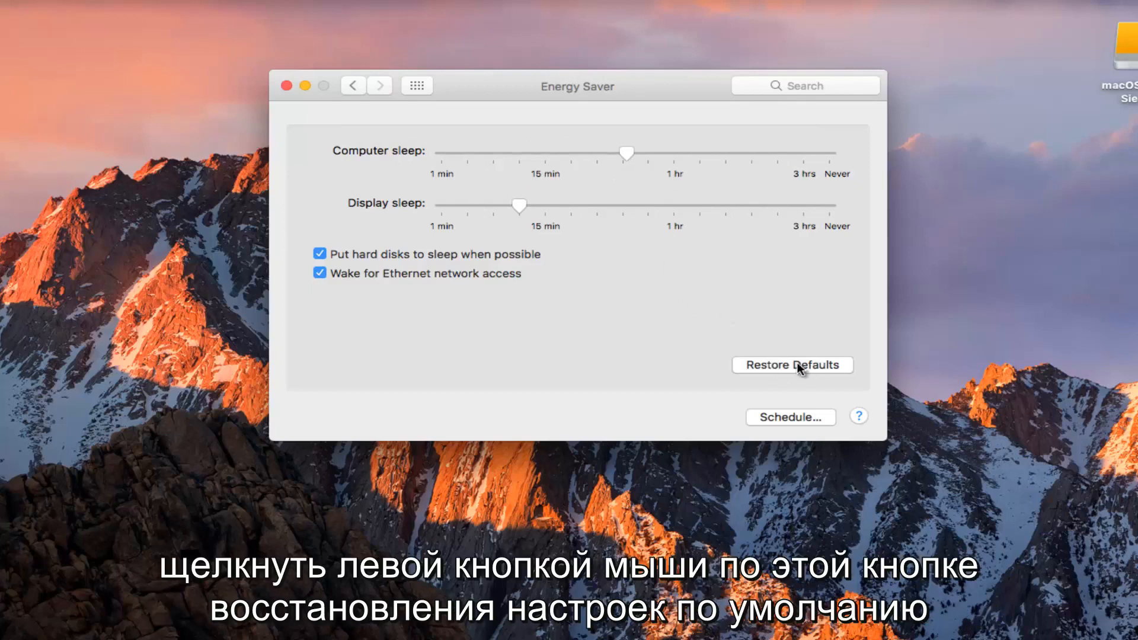
{"action": "left_click", "coordinate": [792, 365]}
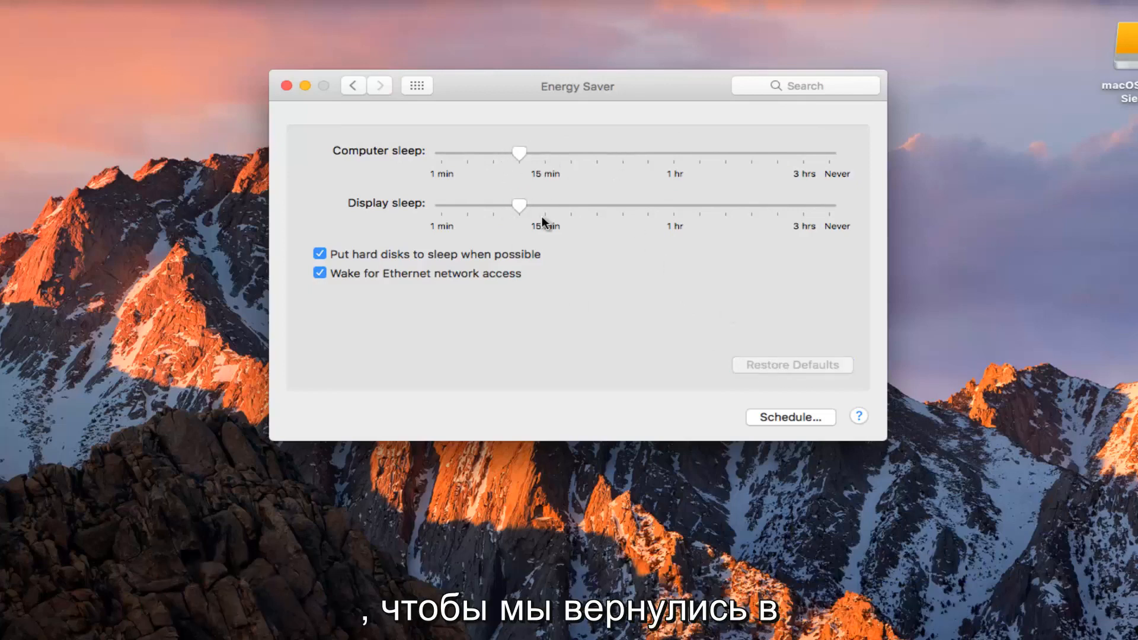
{"action": "mouse_move", "coordinate": [732, 342]}
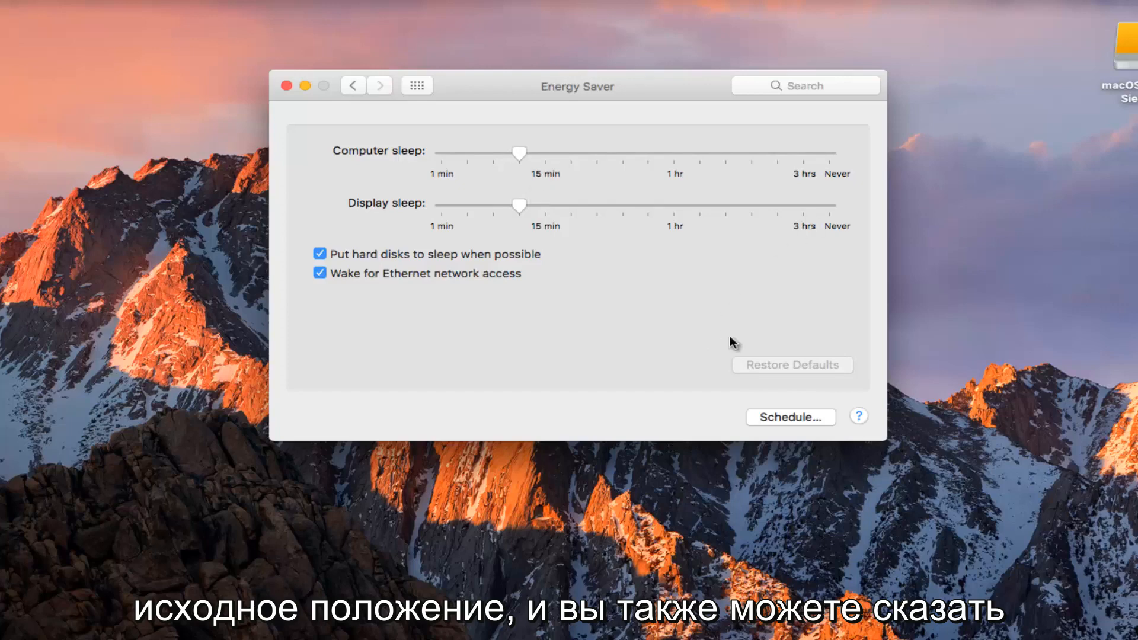
{"action": "left_click", "coordinate": [789, 416]}
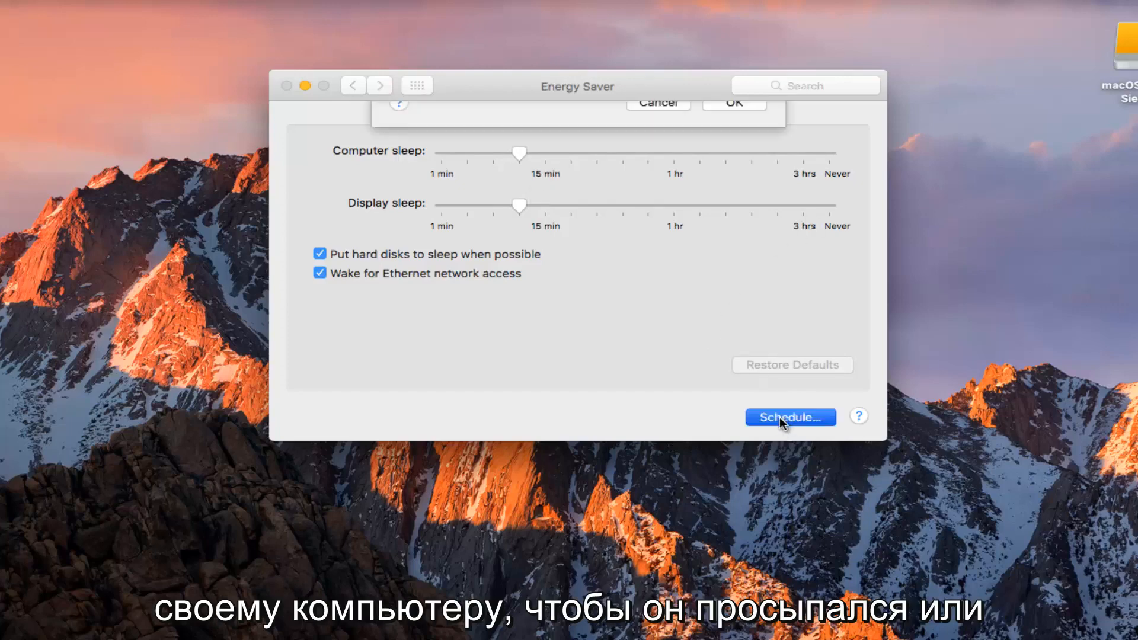
- Schedule Start up or wake for Weekdays at 8:00 AM and confirm
{"action": "left_click", "coordinate": [790, 418]}
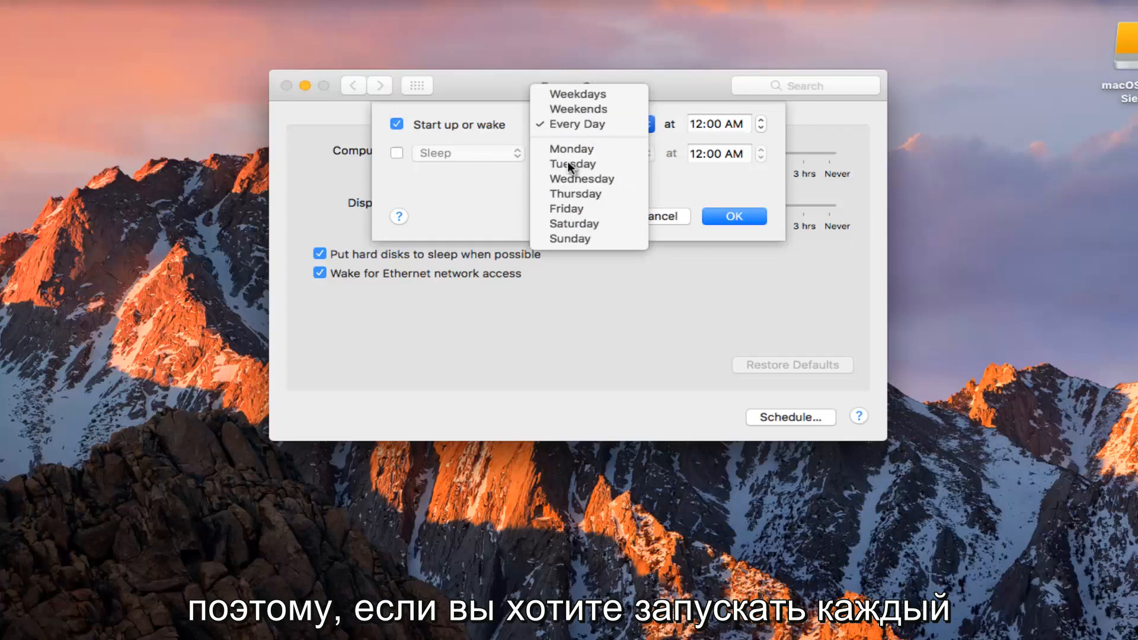
{"action": "left_click", "coordinate": [576, 93]}
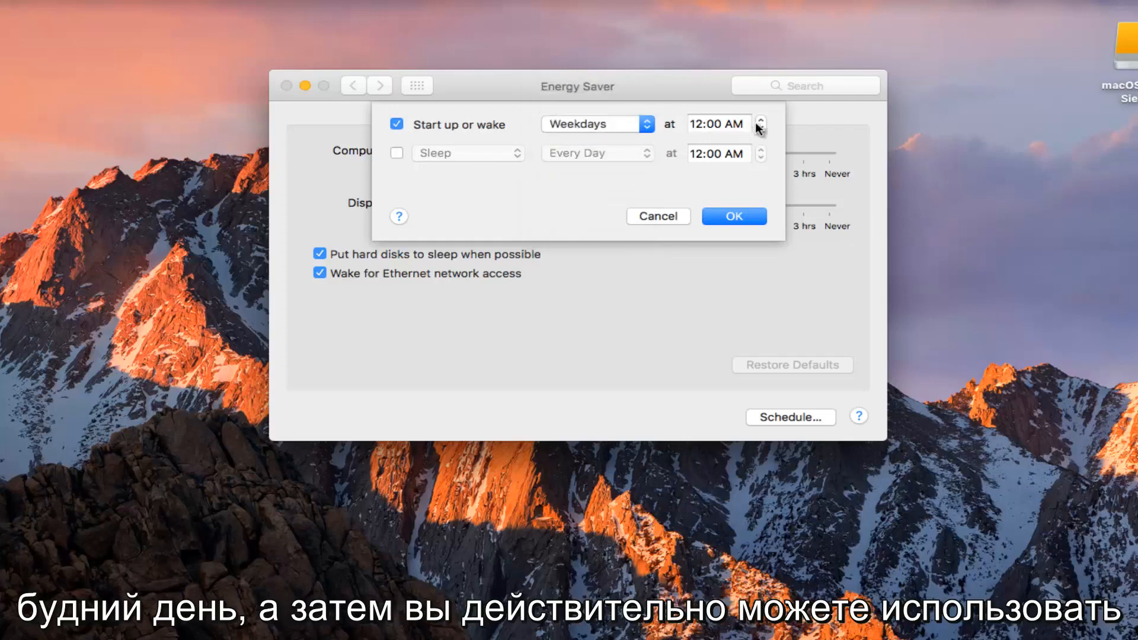
{"action": "left_click", "coordinate": [760, 119]}
{"action": "type", "text": "8"}
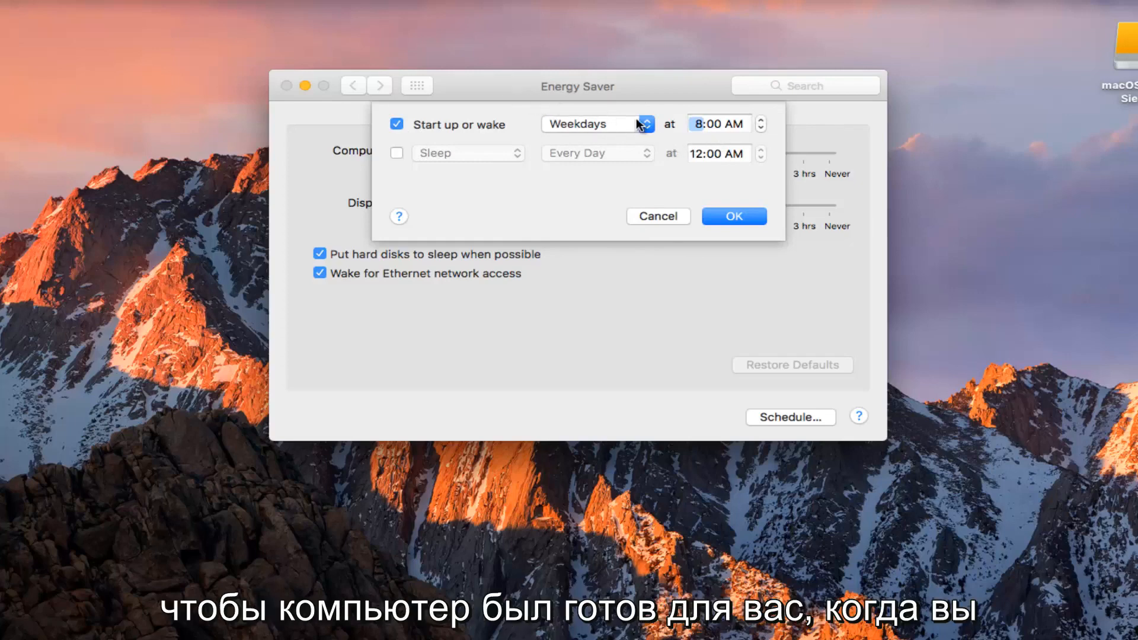
{"action": "mouse_move", "coordinate": [686, 204]}
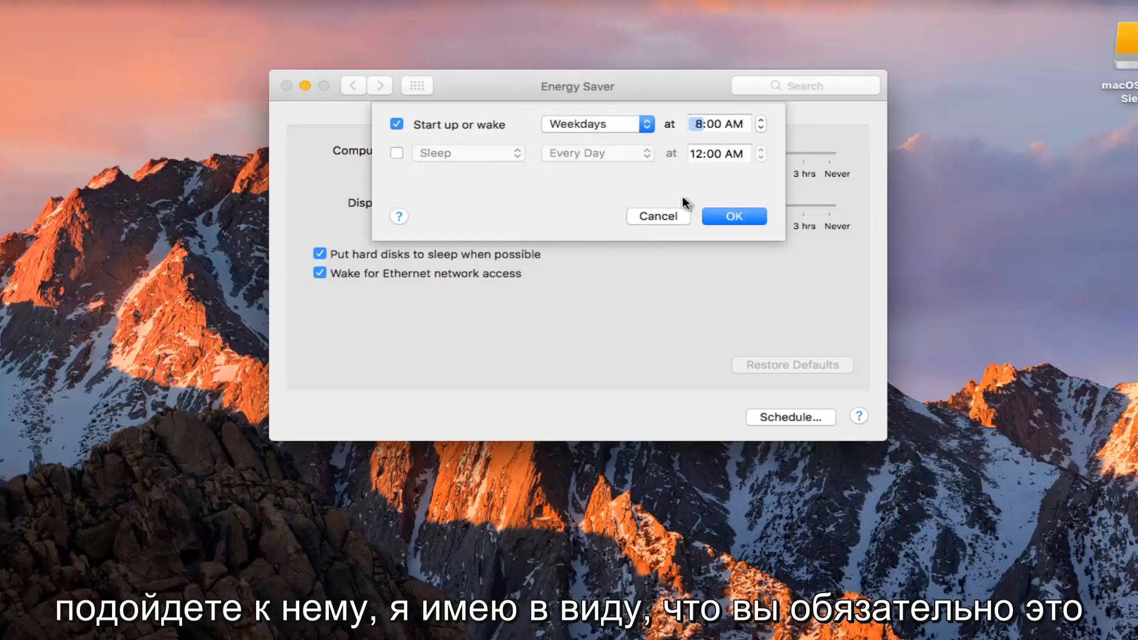
{"action": "left_click", "coordinate": [733, 216]}
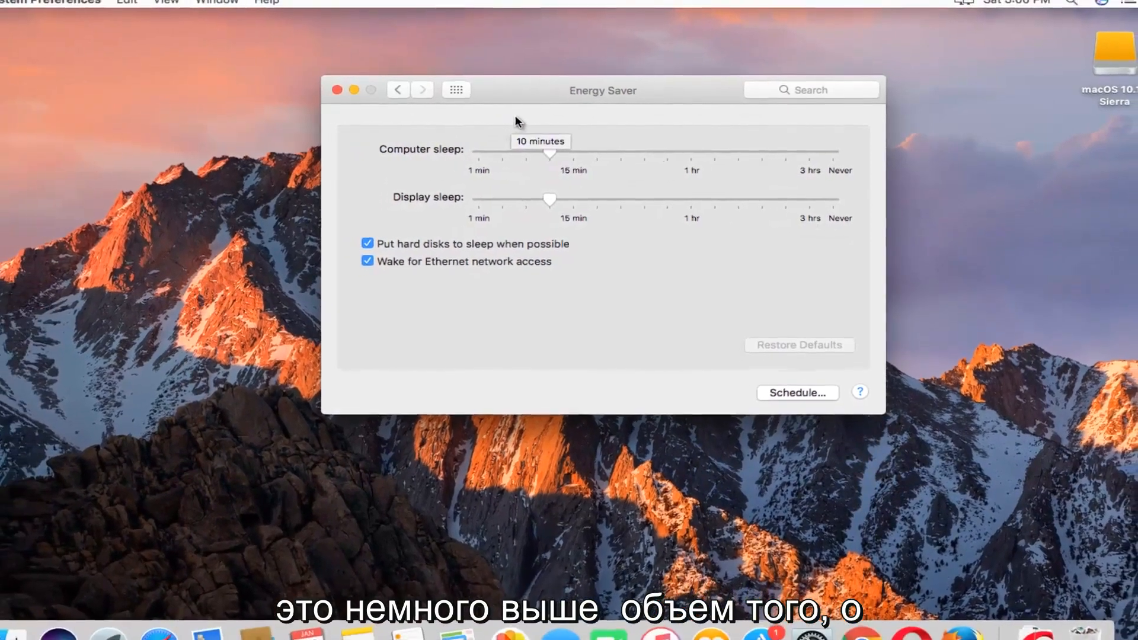